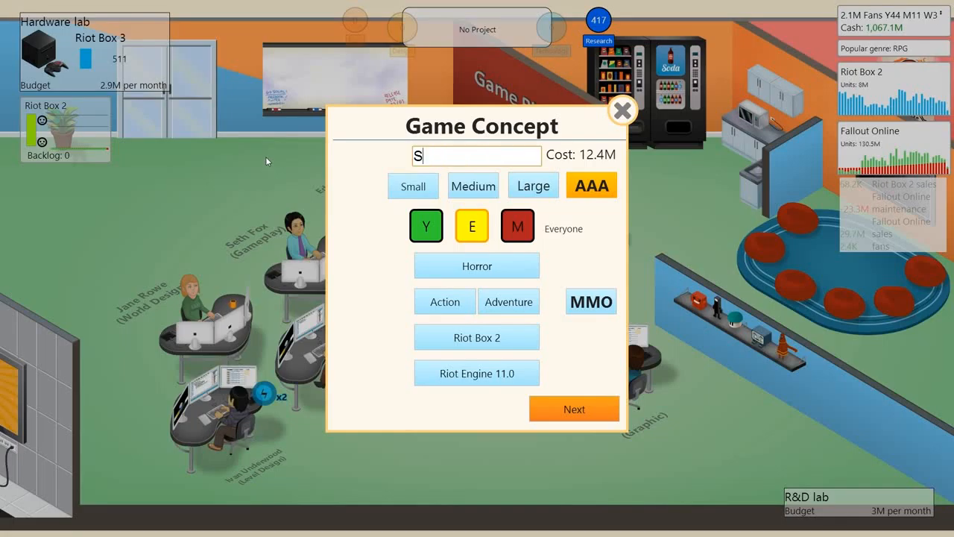
# Name the game 'Silent Ground', set its Mature rating, and confirm the concept.
pyautogui.write('ilent Grou')
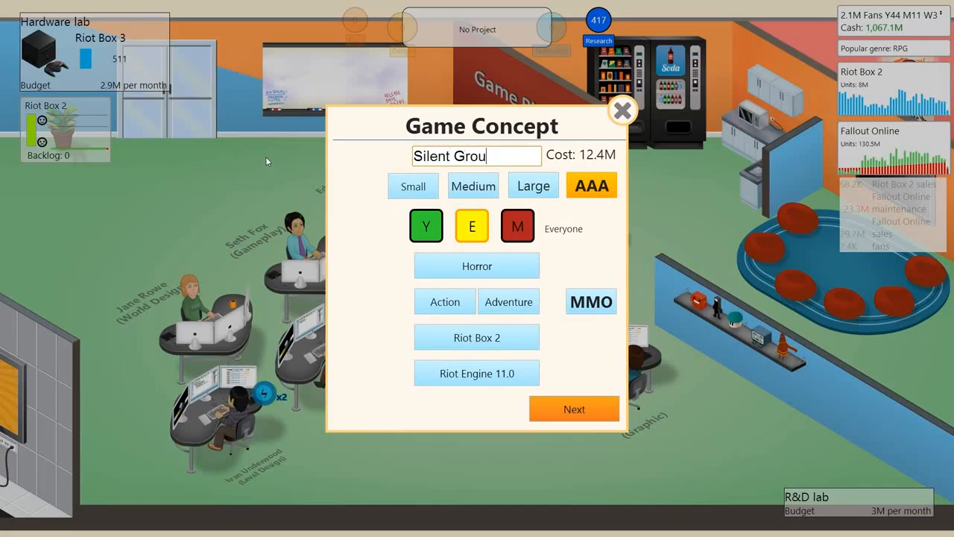
pyautogui.write('nd')
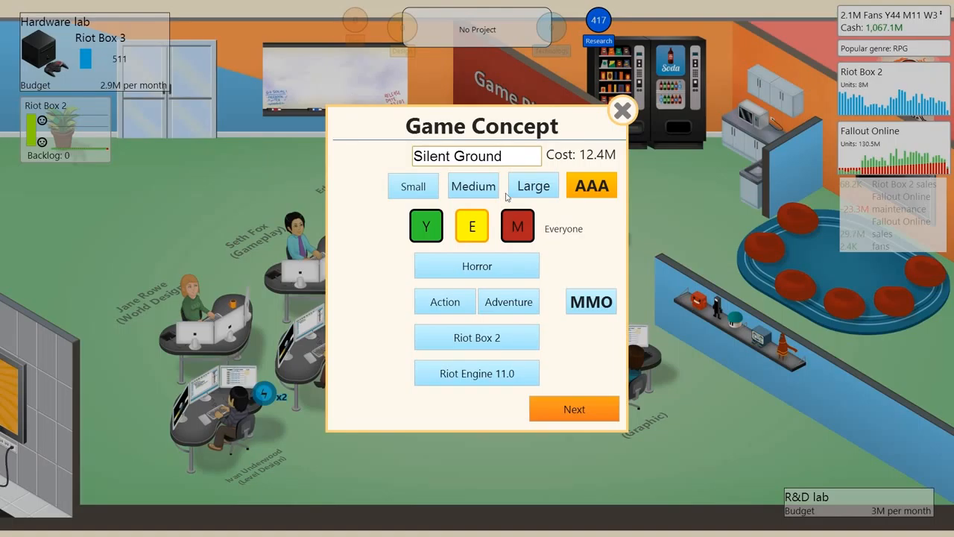
pyautogui.click(574, 408)
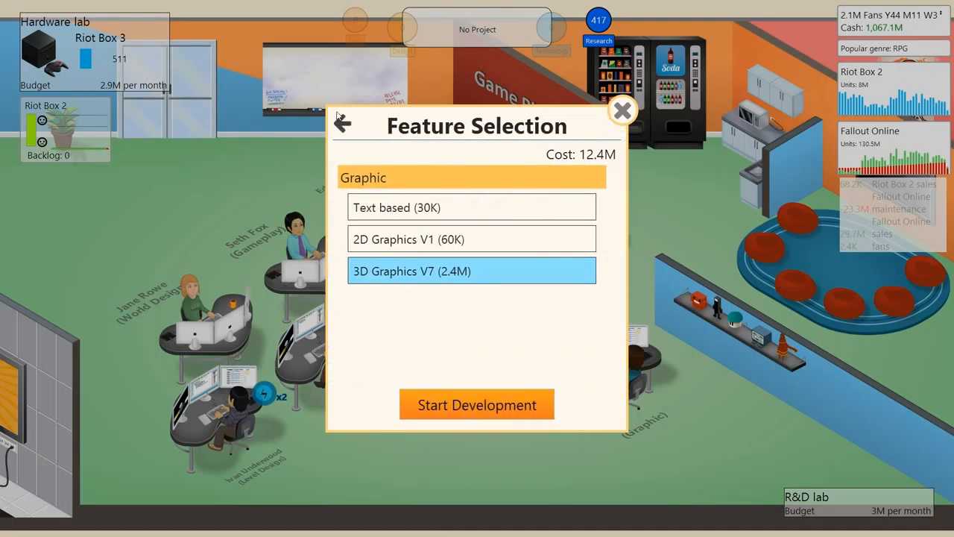
pyautogui.click(342, 123)
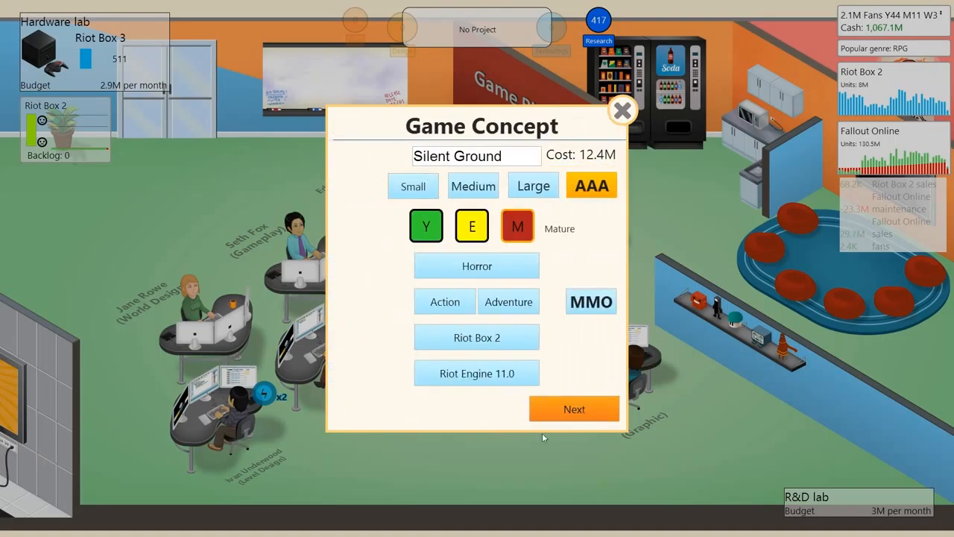
pyautogui.moveTo(574, 409)
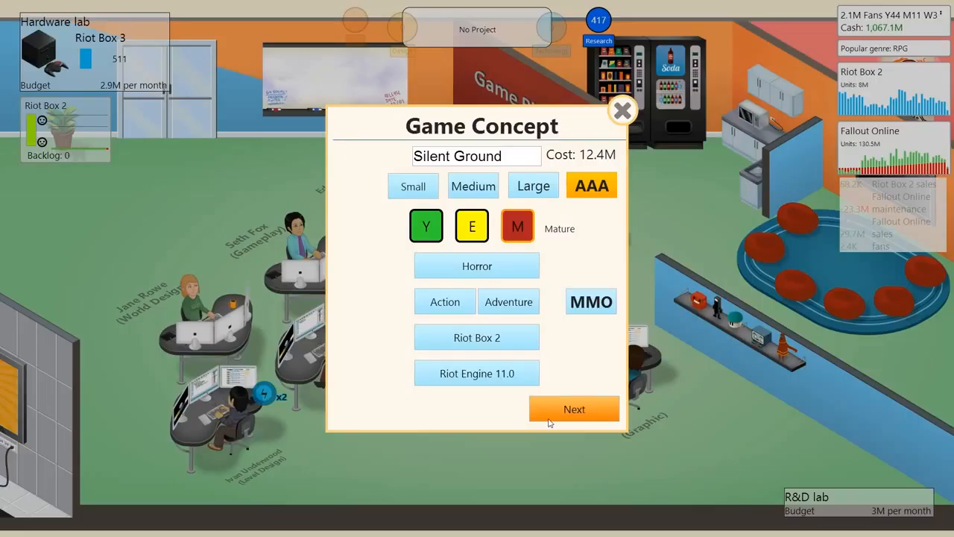
pyautogui.moveTo(606, 286)
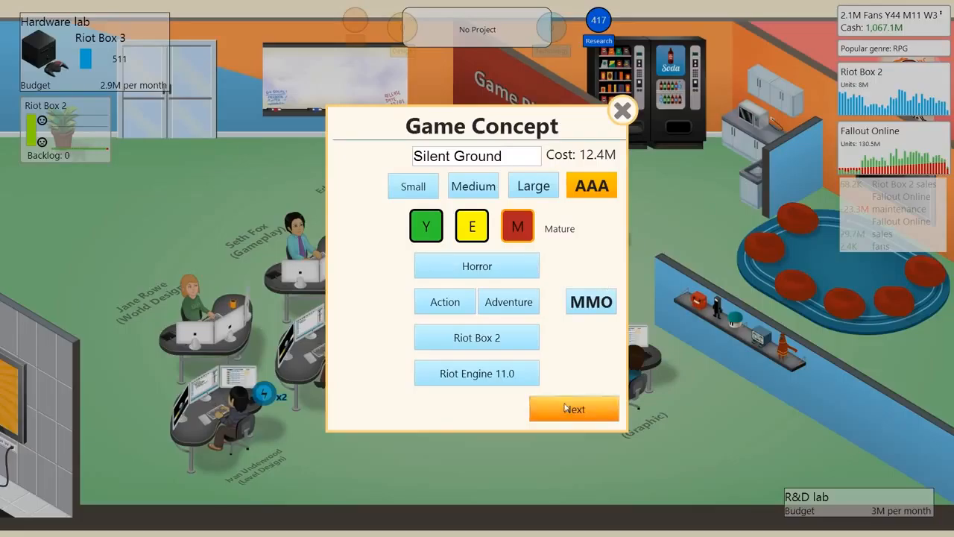
pyautogui.click(574, 409)
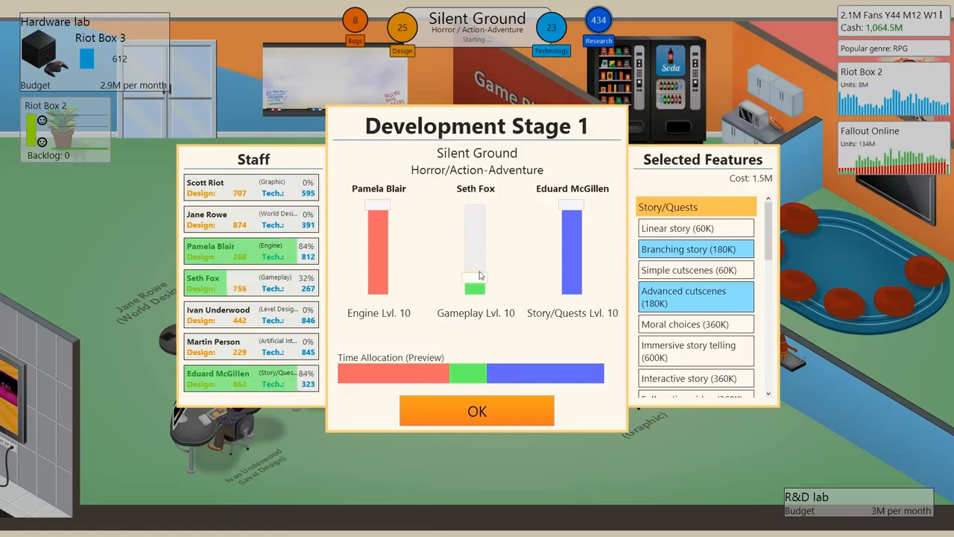
# Give Gameplay the full share of stage 1 development time.
pyautogui.moveTo(475, 276); pyautogui.dragTo(475, 217)
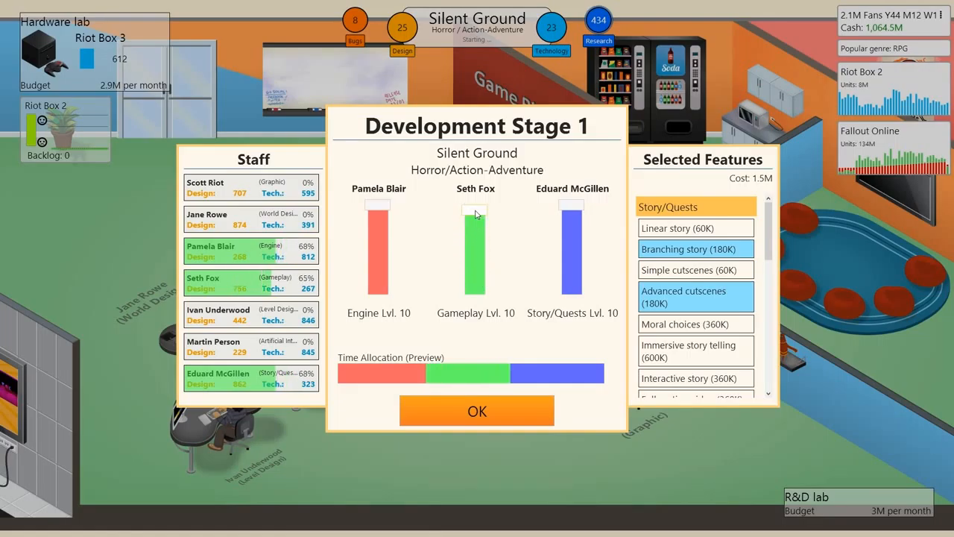
pyautogui.scroll(-3)
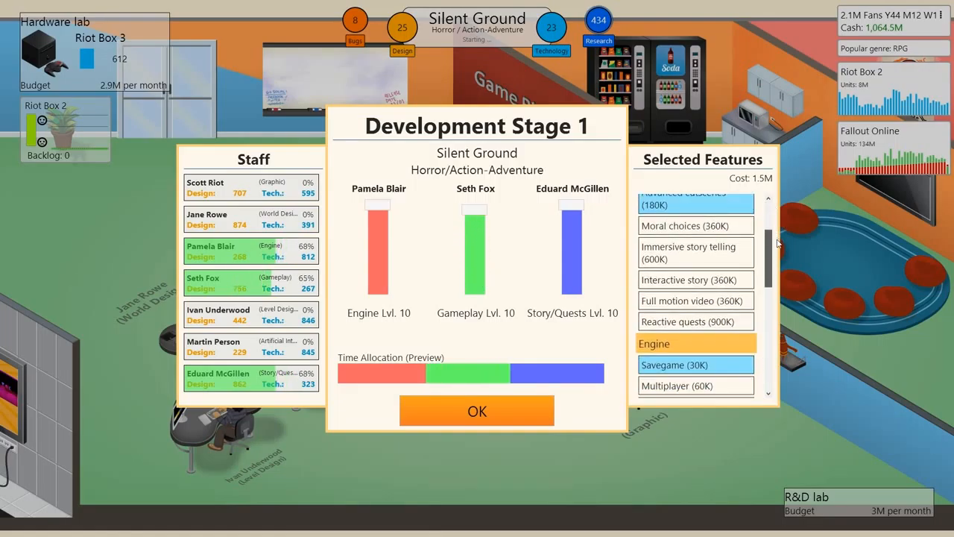
pyautogui.scroll(3)
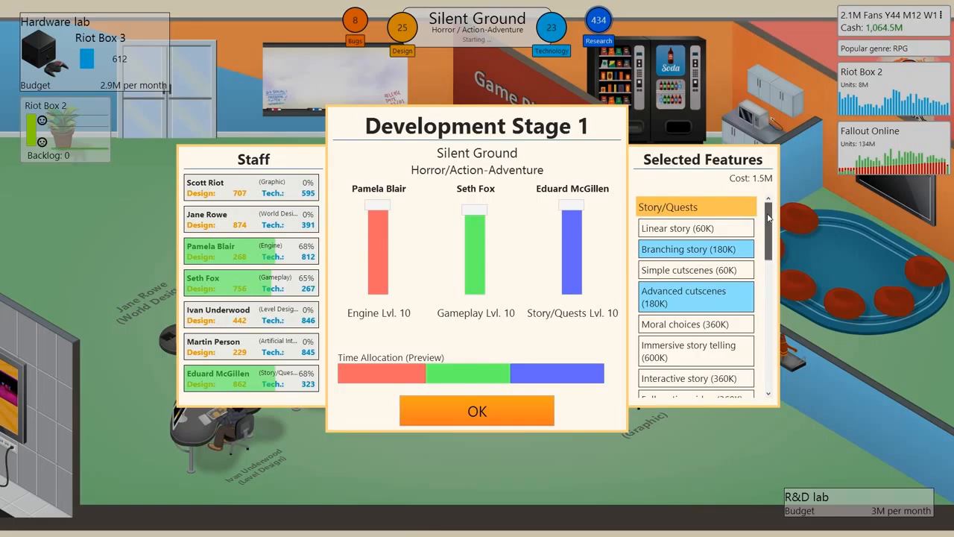
# Pick stage 1 features like Interactive story, Online play and Advanced Physics, then confirm.
pyautogui.scroll(-3)
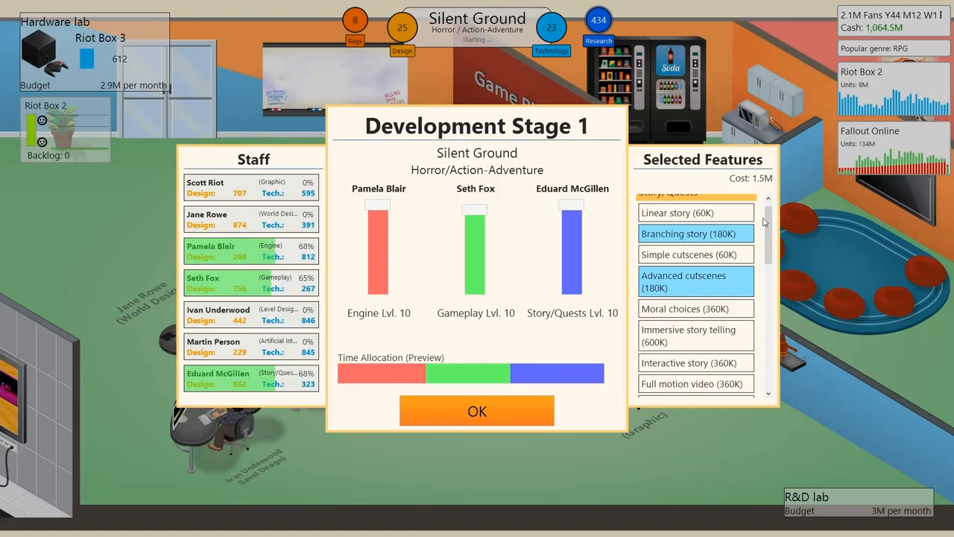
pyautogui.scroll(-3)
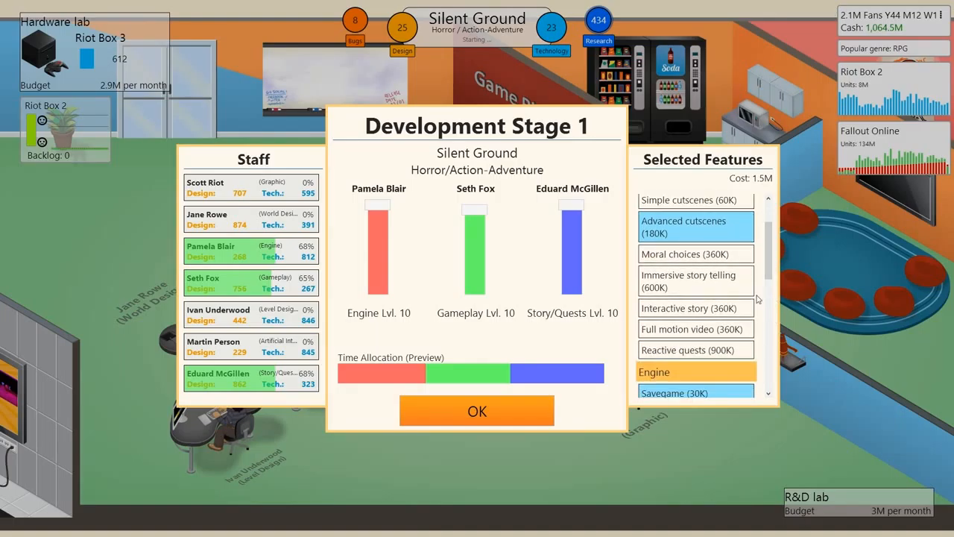
pyautogui.scroll(3)
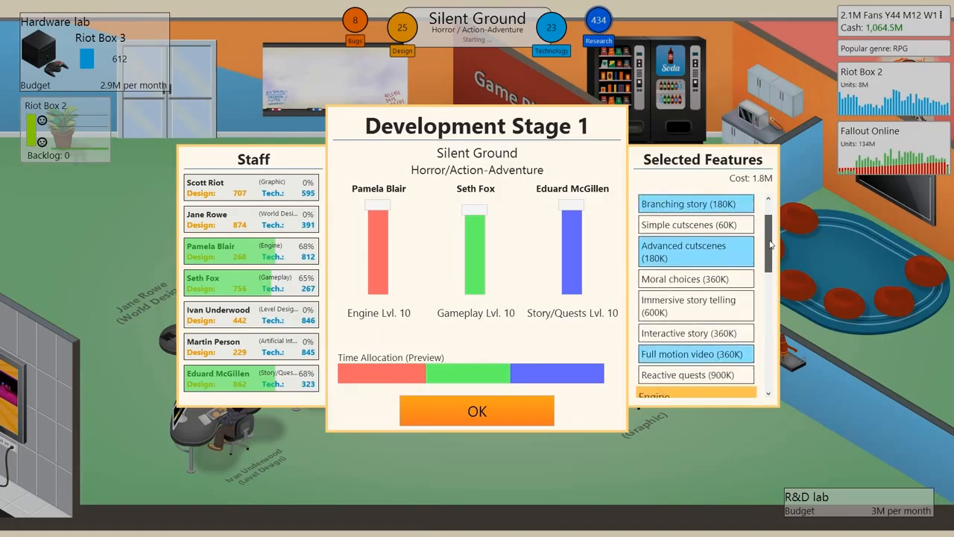
pyautogui.scroll(3)
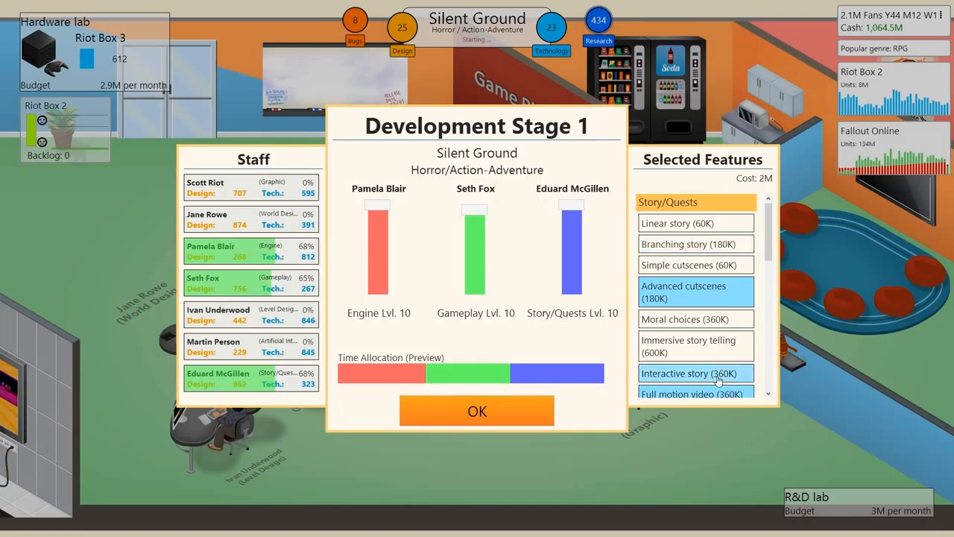
pyautogui.scroll(-3)
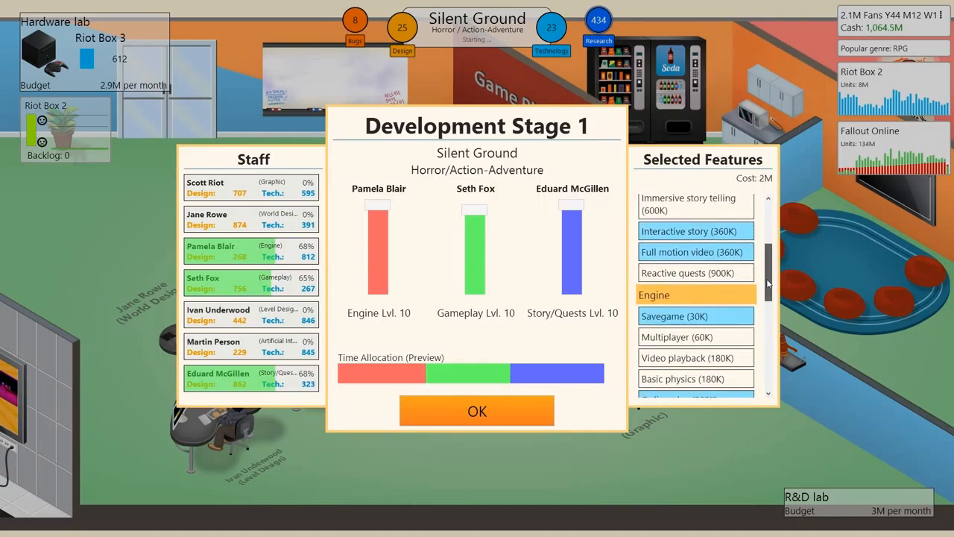
pyautogui.scroll(-3)
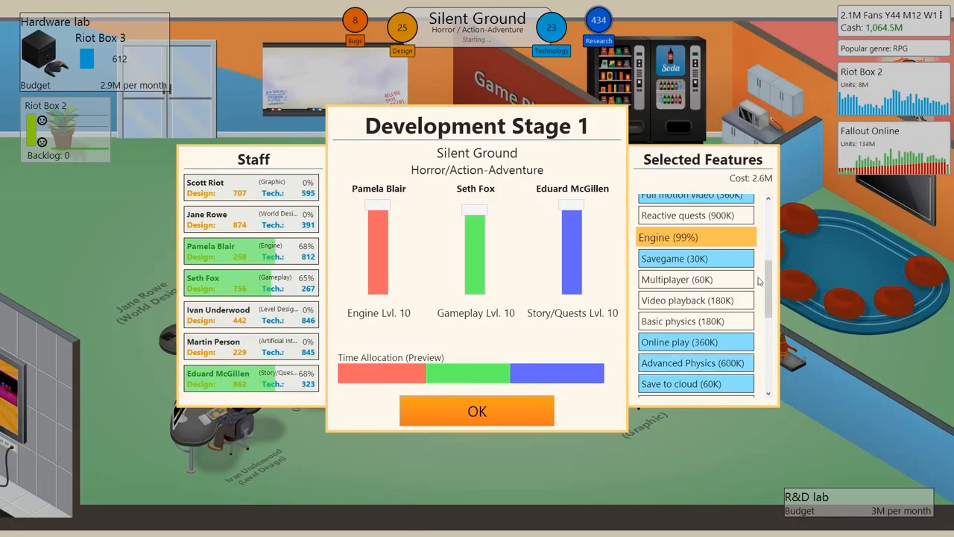
pyautogui.scroll(-3)
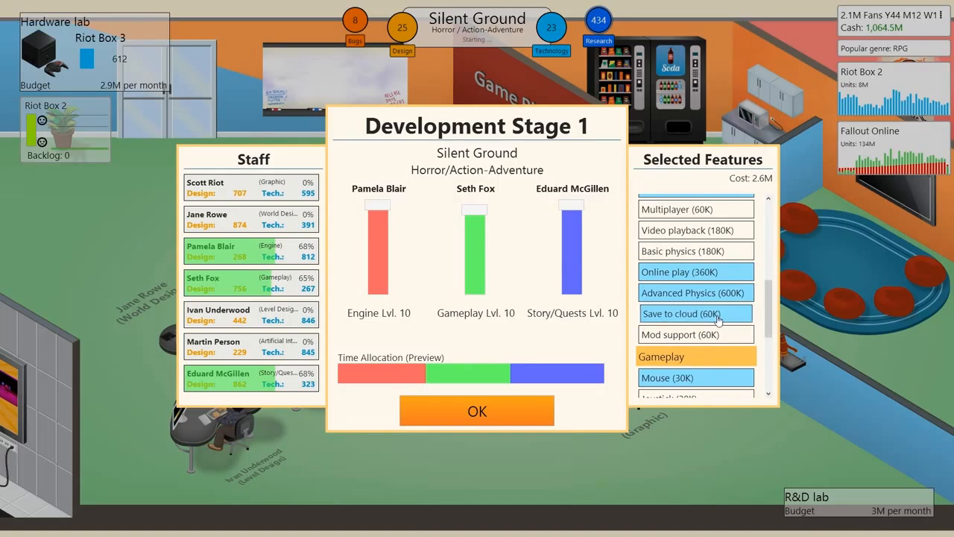
pyautogui.scroll(3)
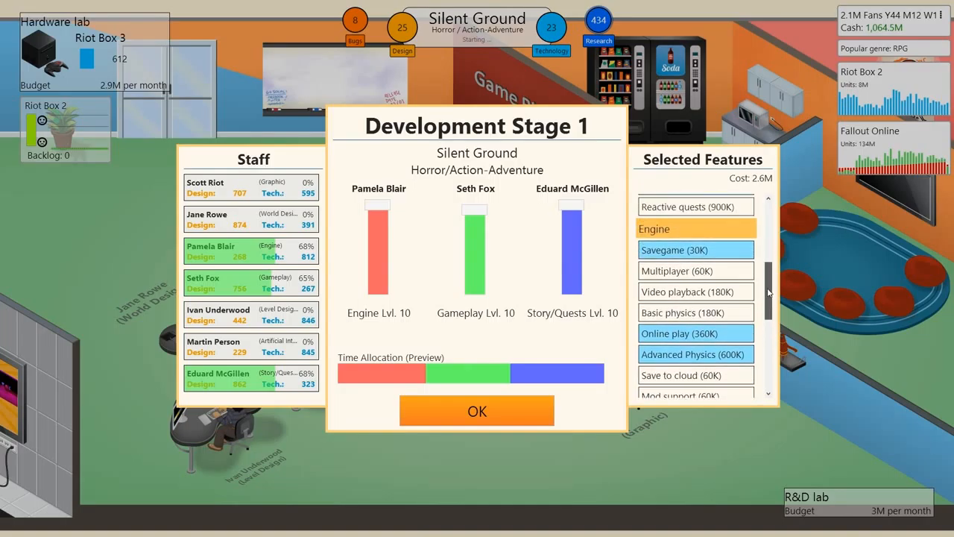
pyautogui.scroll(-3)
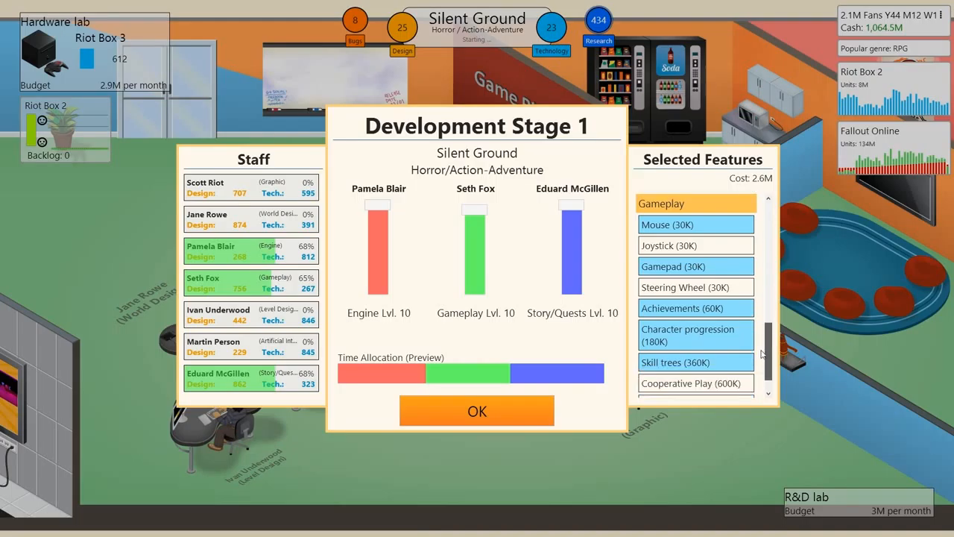
pyautogui.scroll(-3)
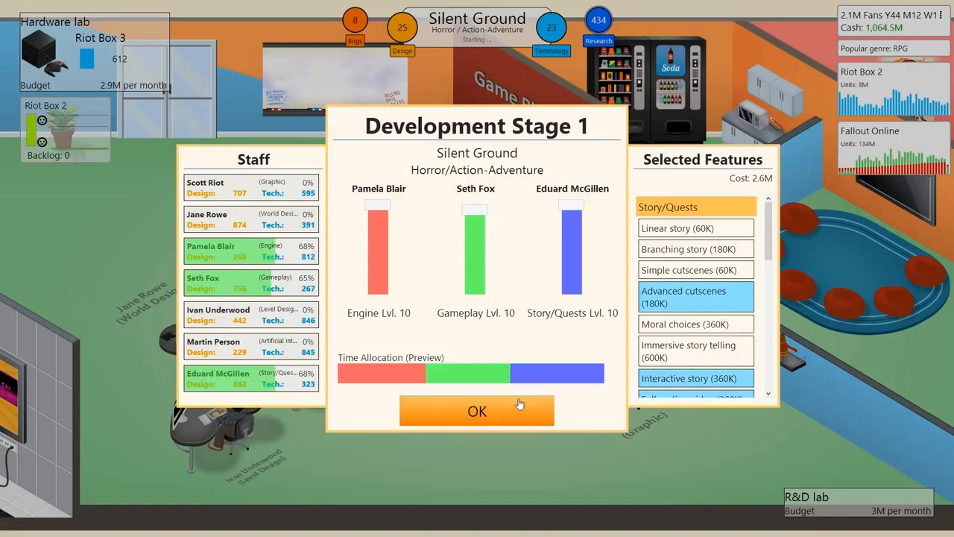
pyautogui.click(476, 410)
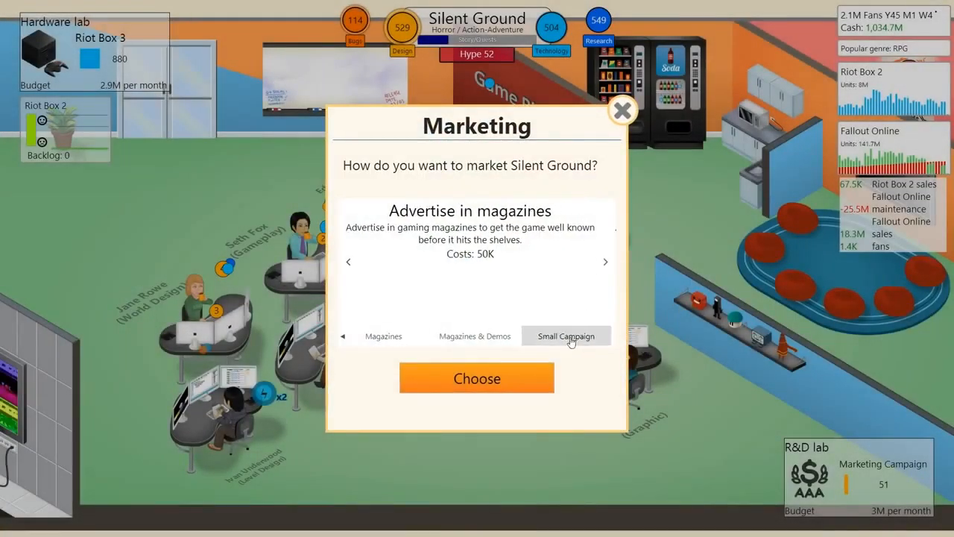
pyautogui.click(476, 378)
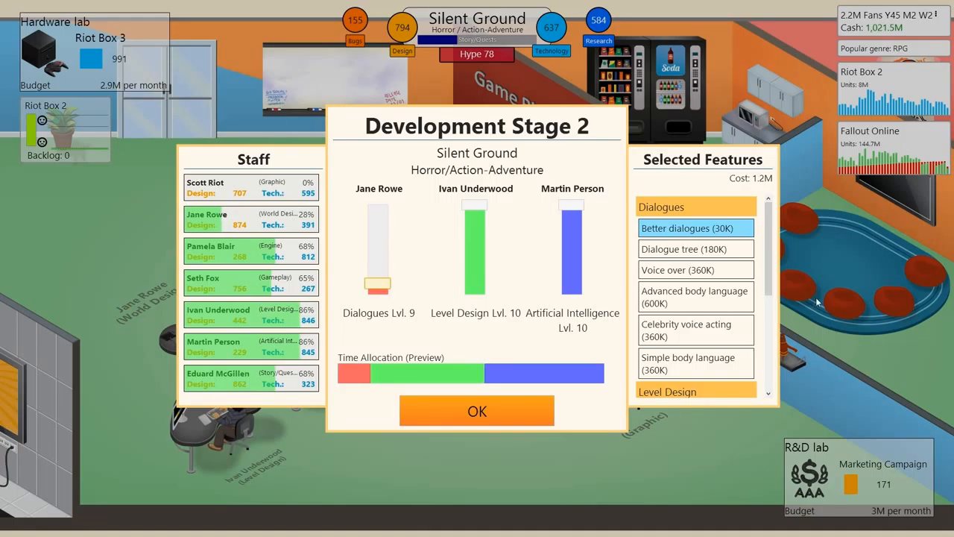
# Keep Dynamic Environment among the stage 2 features and confirm the plan.
pyautogui.scroll(-3)
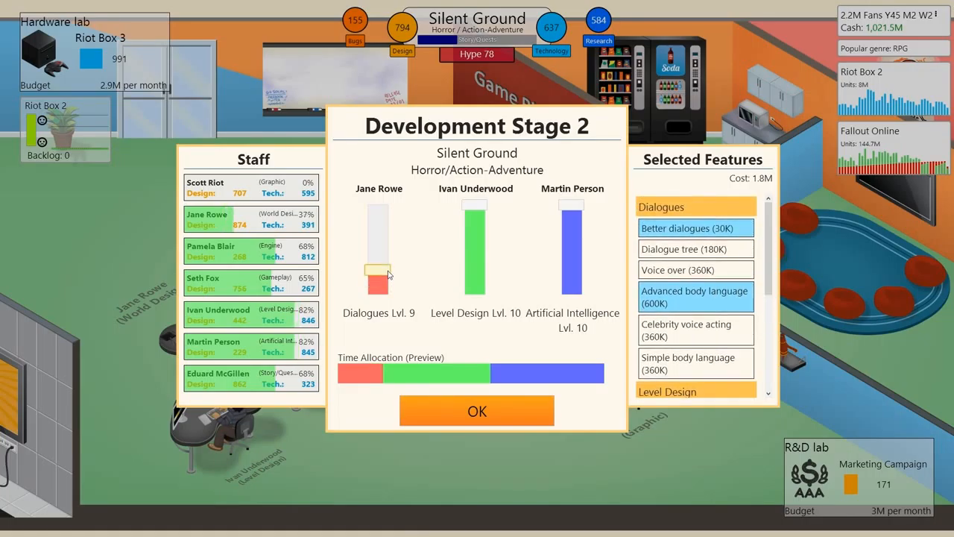
pyautogui.scroll(-3)
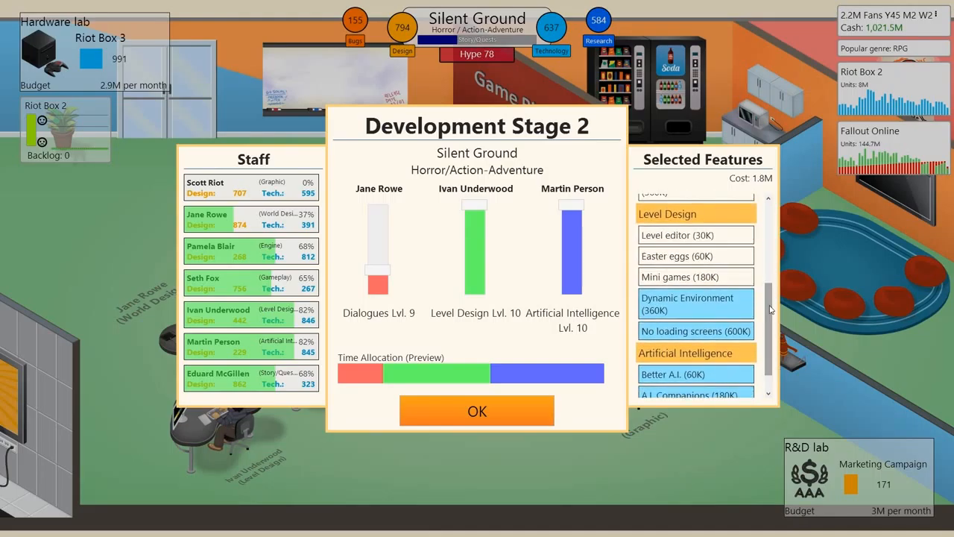
pyautogui.click(694, 303)
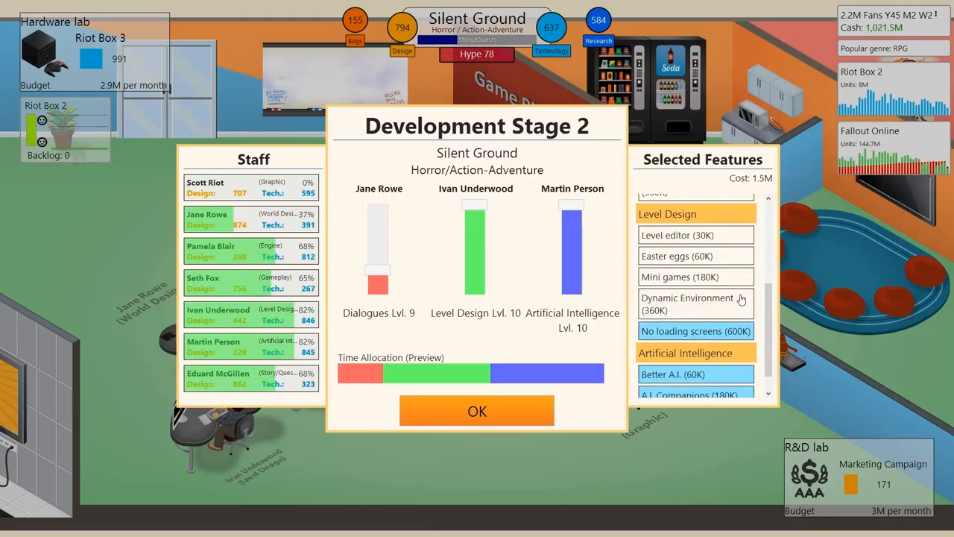
pyautogui.click(695, 304)
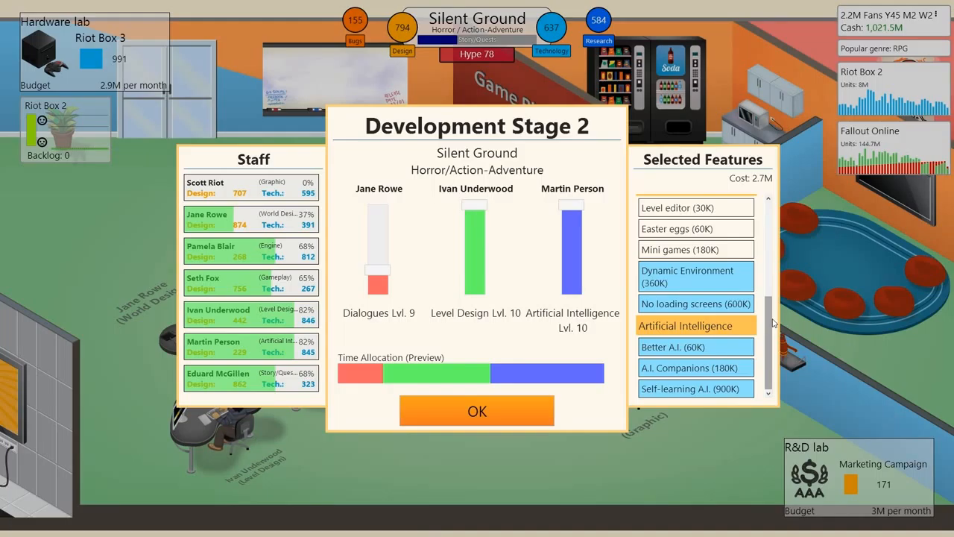
pyautogui.moveTo(779, 351)
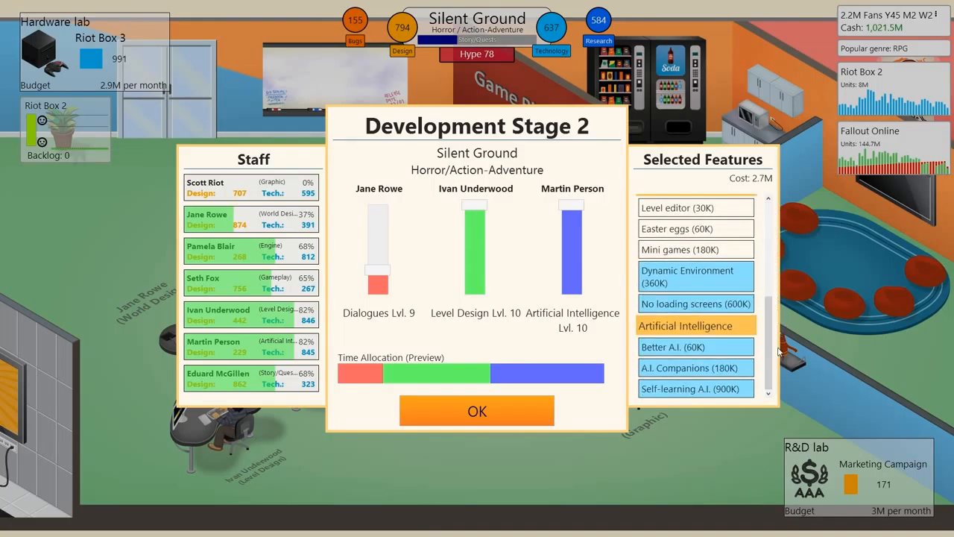
pyautogui.moveTo(443, 403)
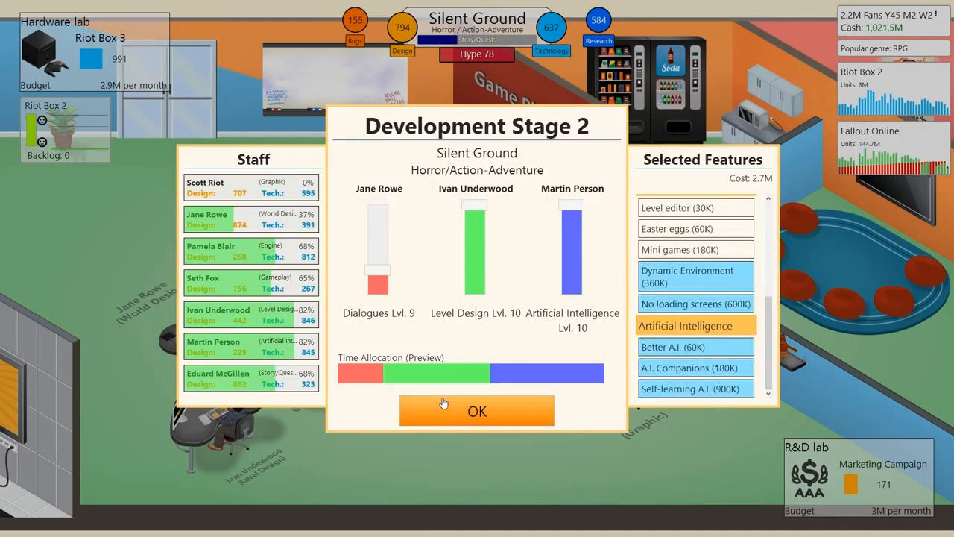
pyautogui.click(476, 411)
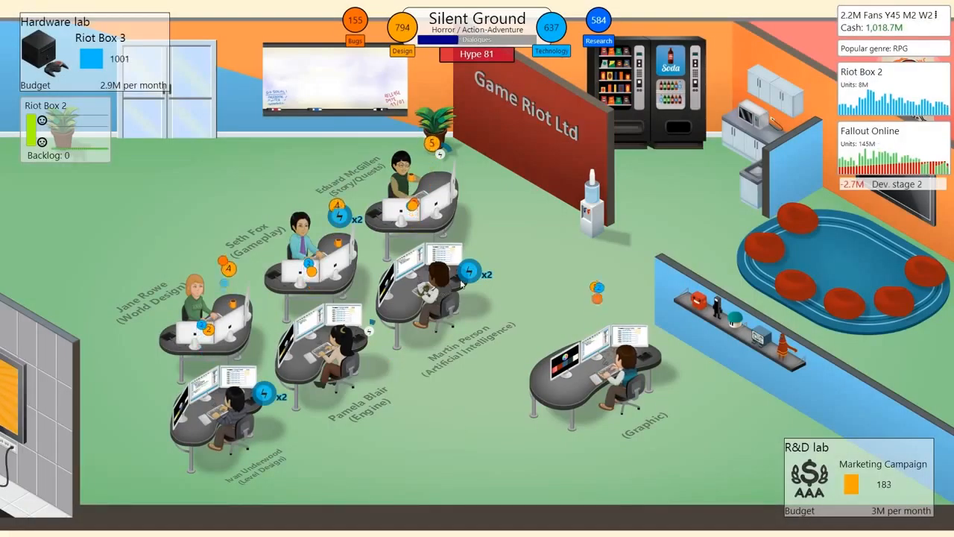